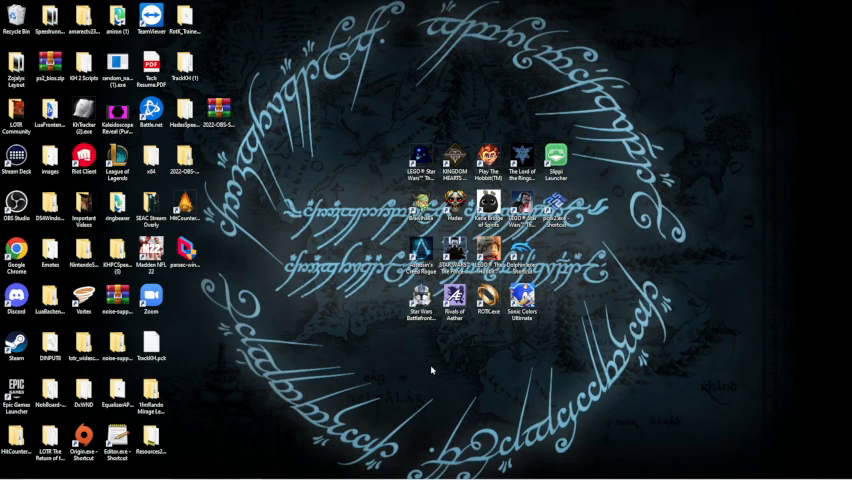
{"action": "mouse_move", "coordinate": [538, 375]}
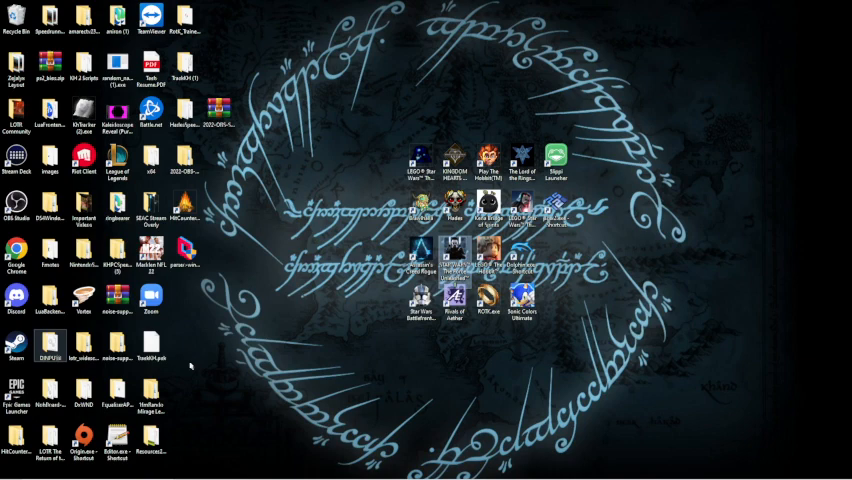
{"action": "mouse_move", "coordinate": [372, 314]}
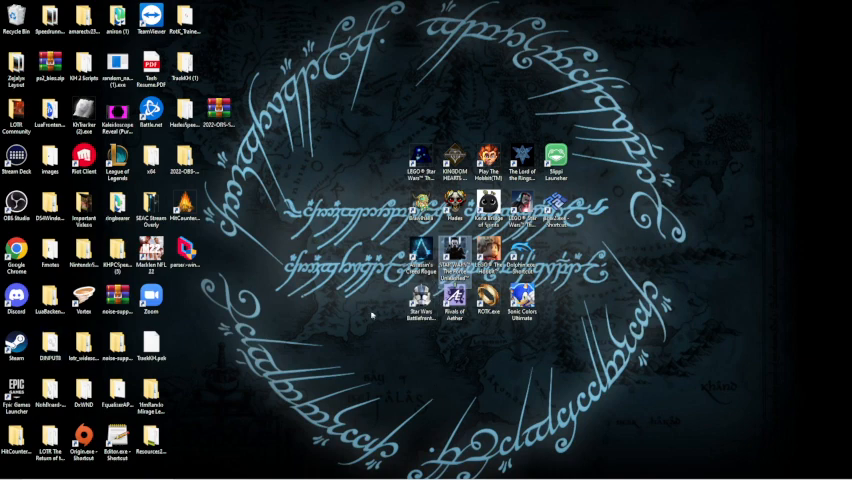
{"action": "mouse_move", "coordinate": [245, 389]}
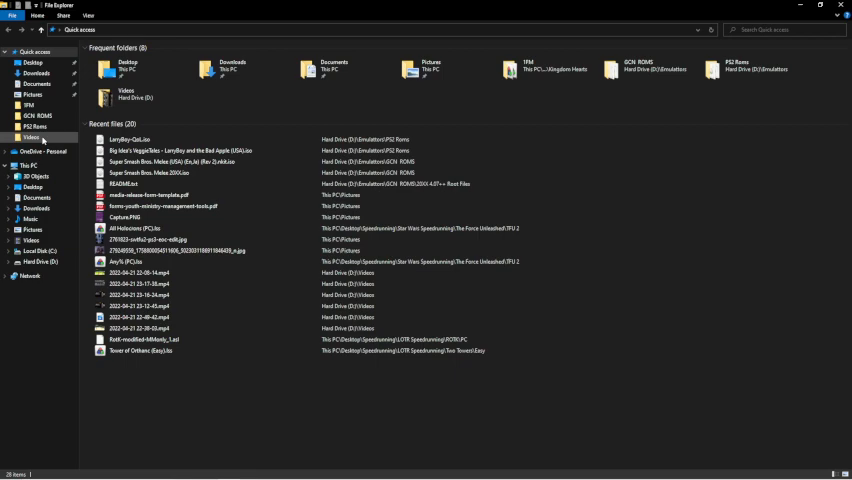
Navigate from Local Disk (C:) through Steam's common folder into the game install folder and select Game.
{"action": "left_click", "coordinate": [32, 251]}
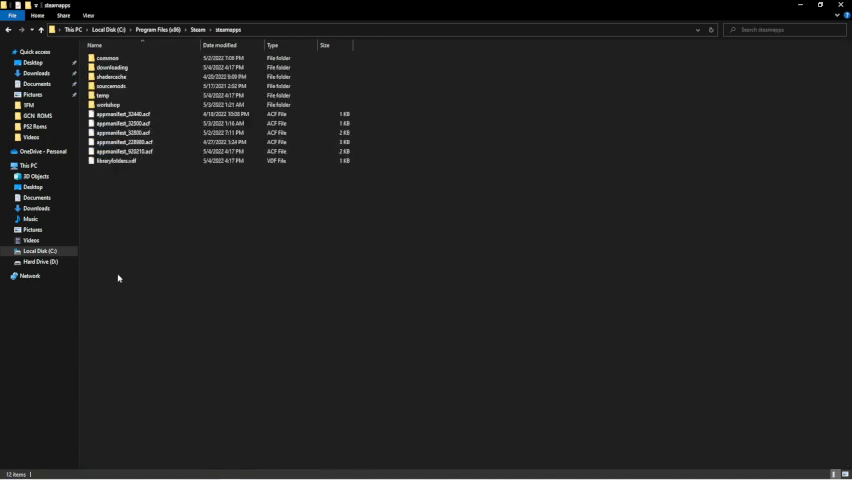
{"action": "double_click", "coordinate": [104, 58]}
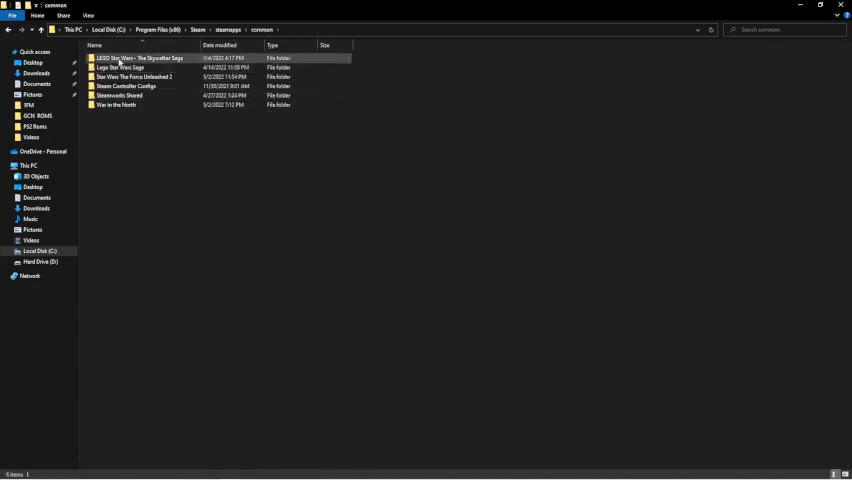
{"action": "double_click", "coordinate": [145, 77]}
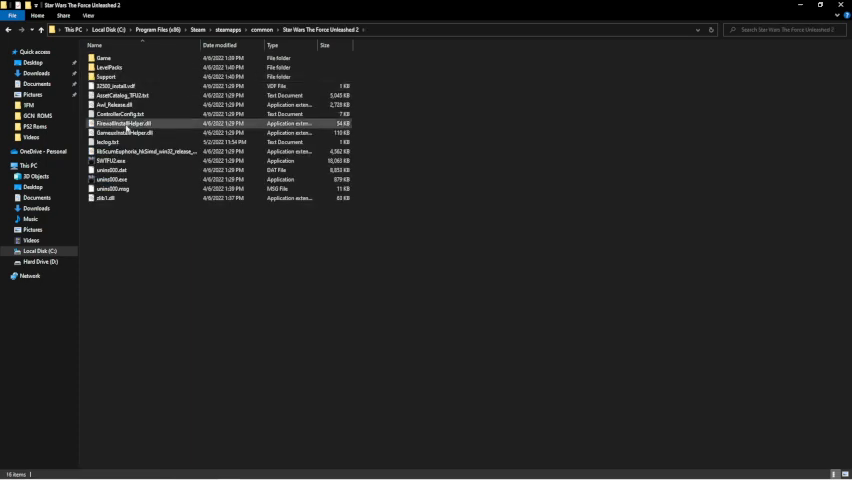
{"action": "left_click", "coordinate": [105, 57]}
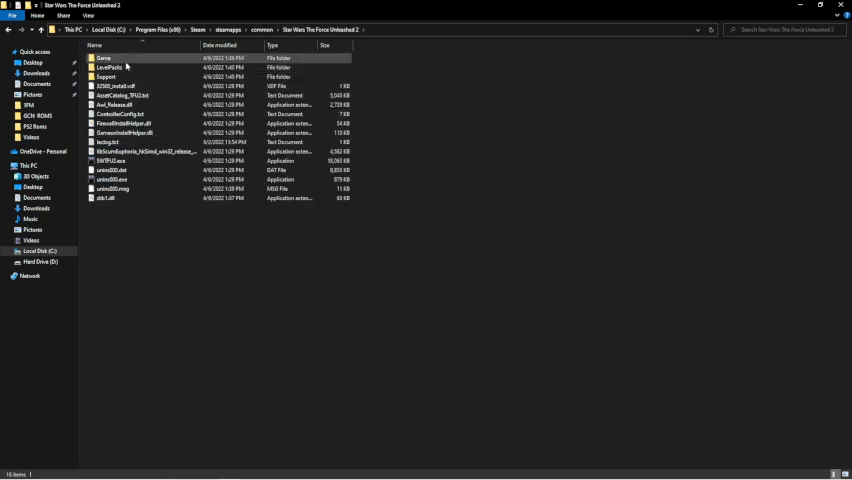
Drill into the Game folder, then its Disc subfolder and the FMV cutscene folder.
{"action": "left_click", "coordinate": [260, 336]}
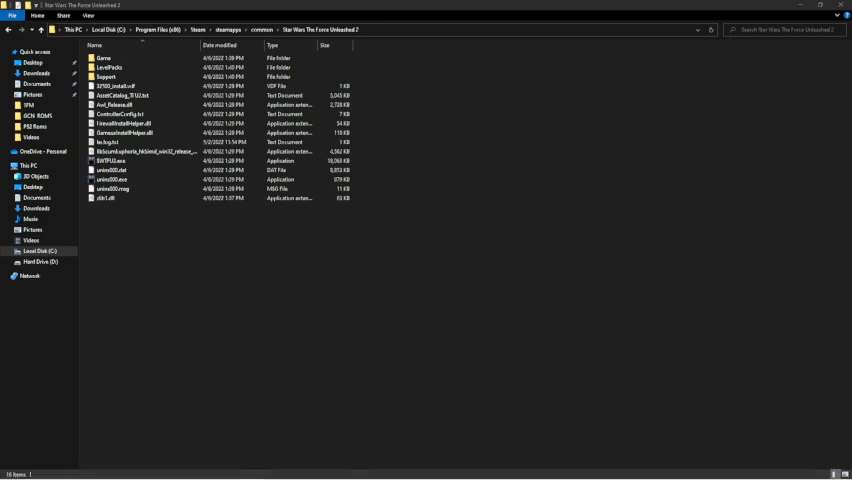
{"action": "left_click", "coordinate": [94, 45]}
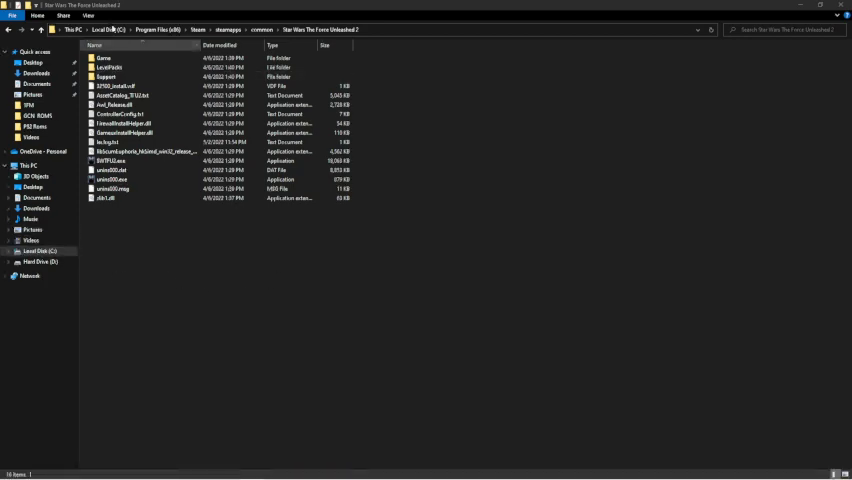
{"action": "double_click", "coordinate": [102, 58]}
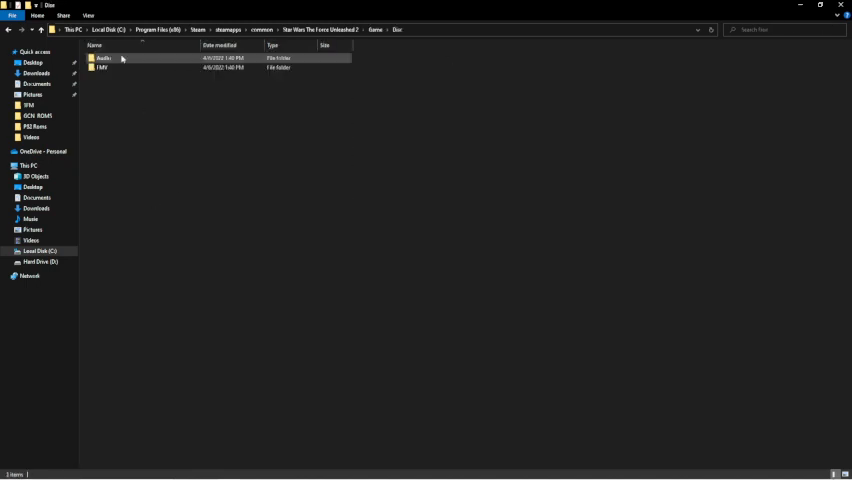
{"action": "double_click", "coordinate": [101, 68]}
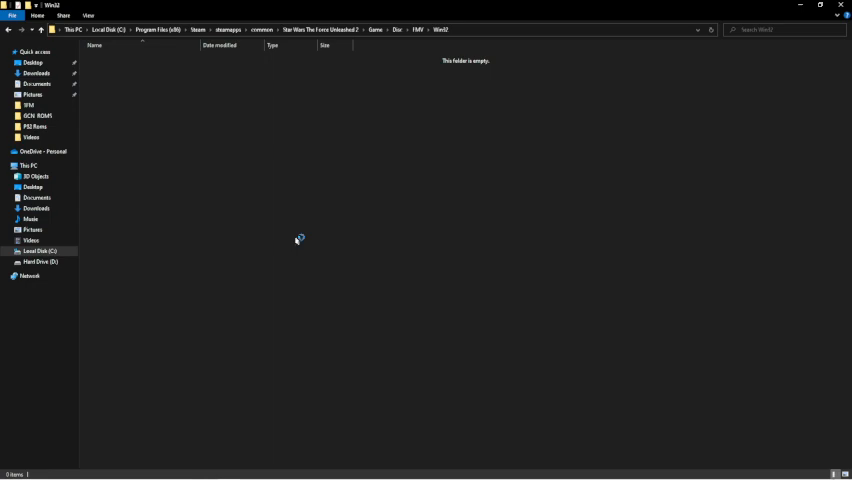
{"action": "mouse_move", "coordinate": [266, 183]}
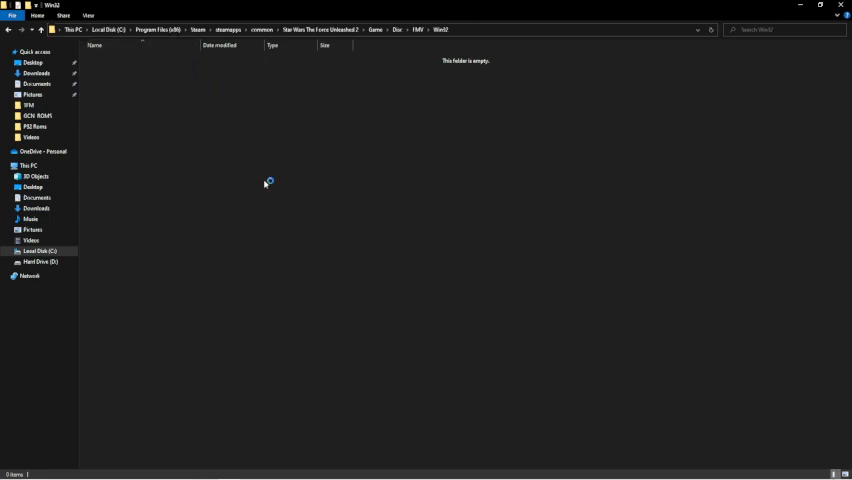
{"action": "mouse_move", "coordinate": [210, 248]}
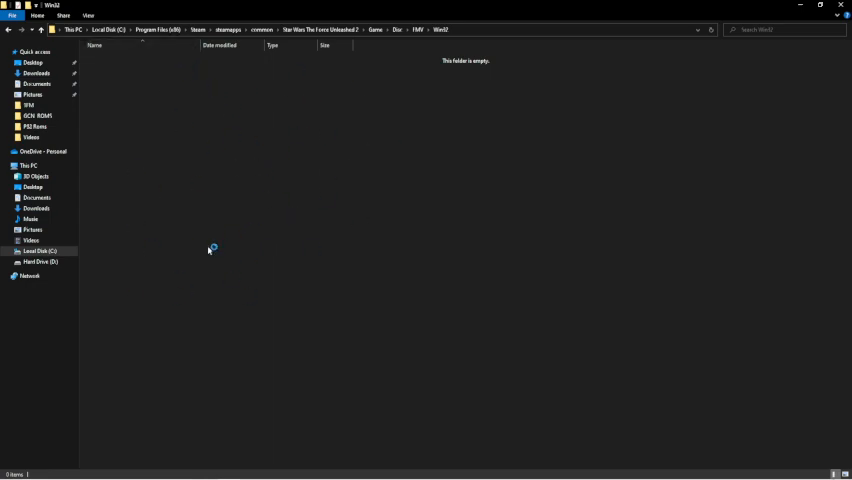
{"action": "mouse_move", "coordinate": [566, 248]}
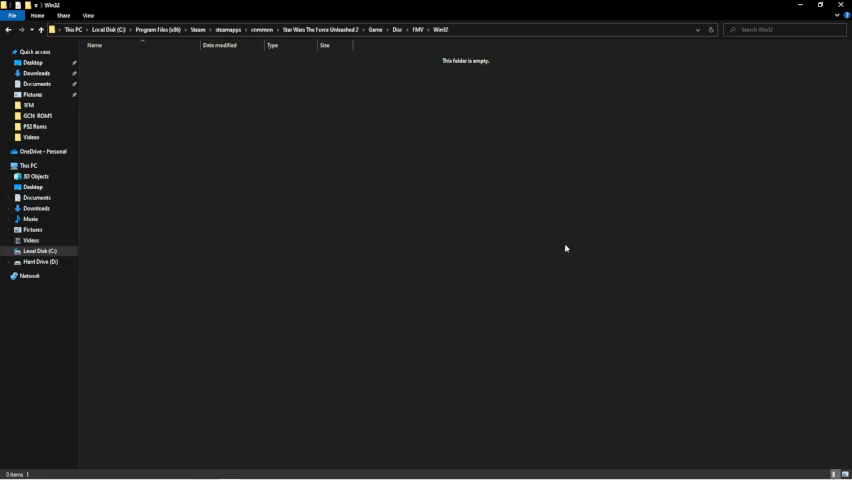
{"action": "mouse_move", "coordinate": [287, 230]}
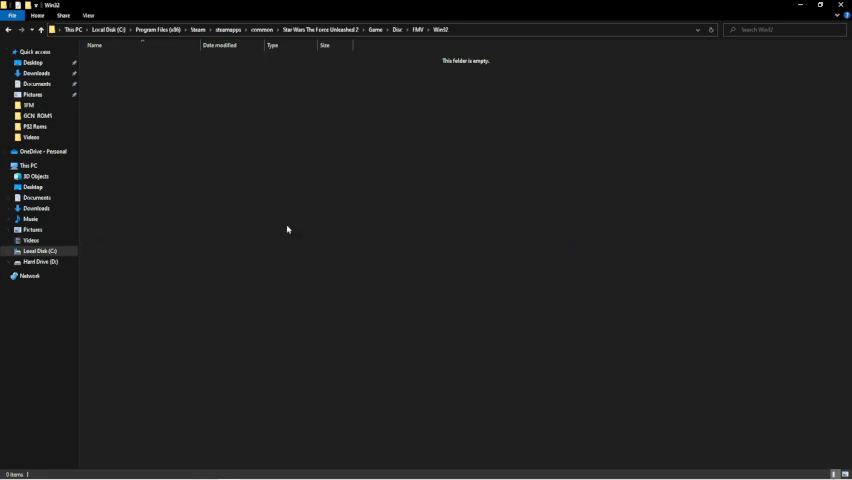
{"action": "mouse_move", "coordinate": [281, 227]}
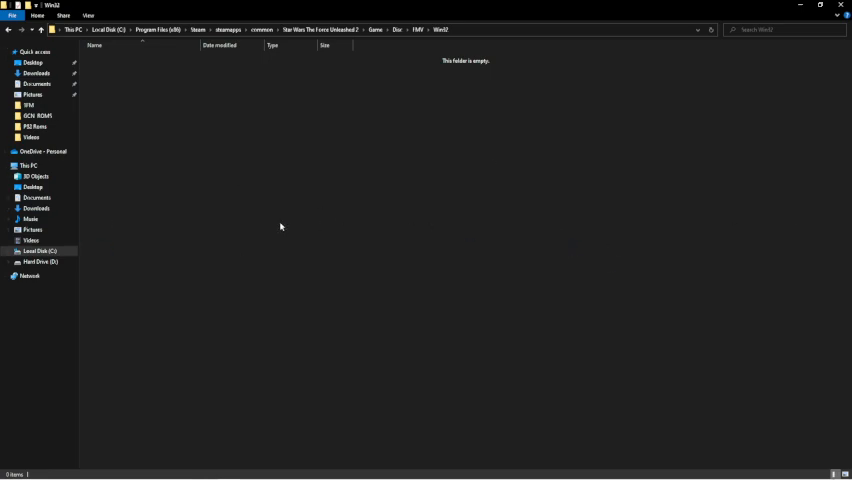
{"action": "mouse_move", "coordinate": [378, 297]}
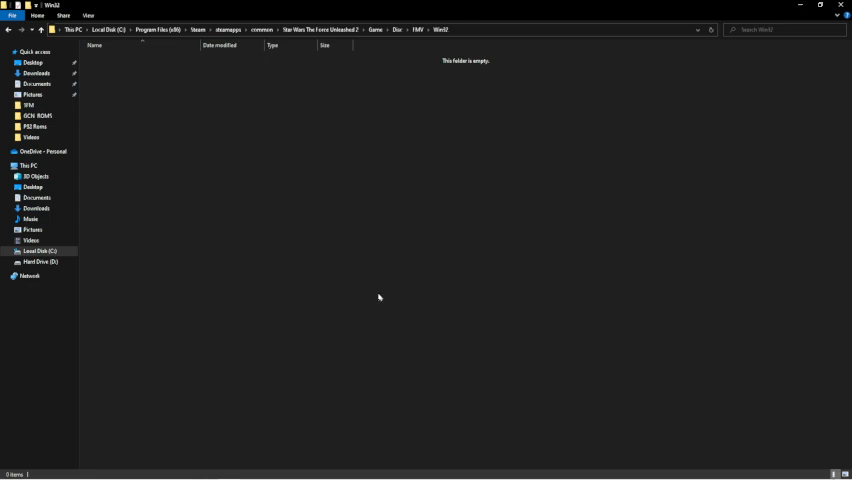
{"action": "mouse_move", "coordinate": [496, 306]}
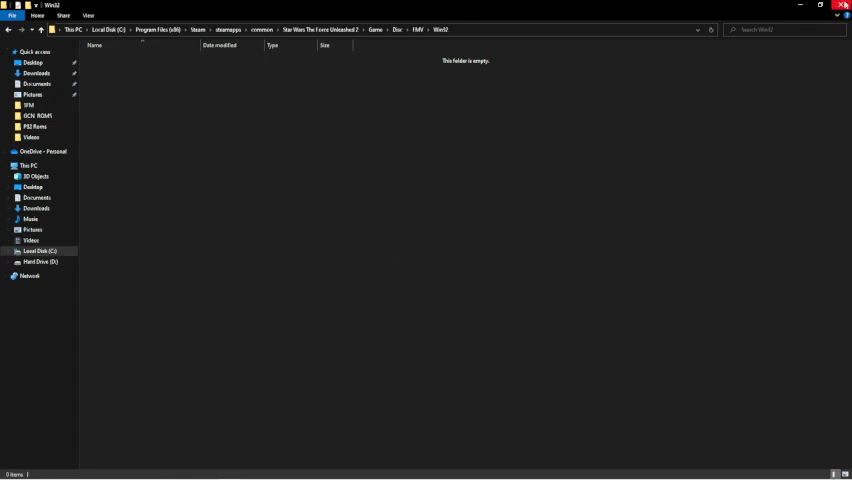
Close the File Explorer window, returning to the Windows desktop.
{"action": "left_click", "coordinate": [839, 5]}
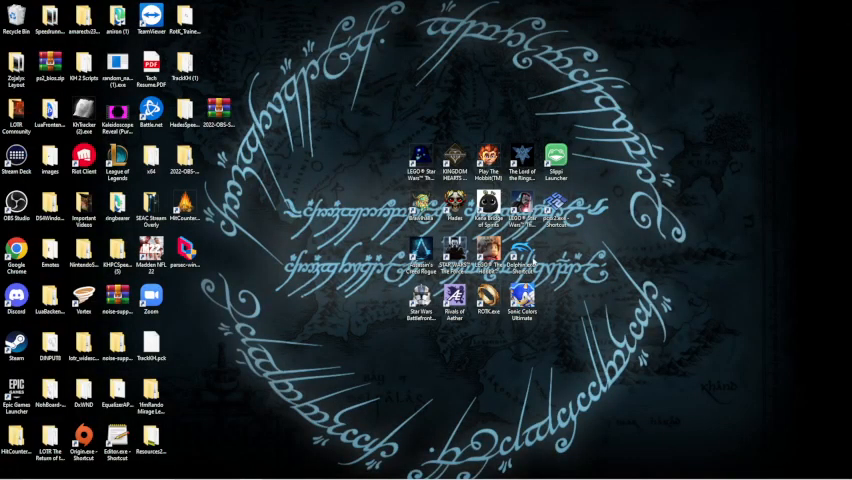